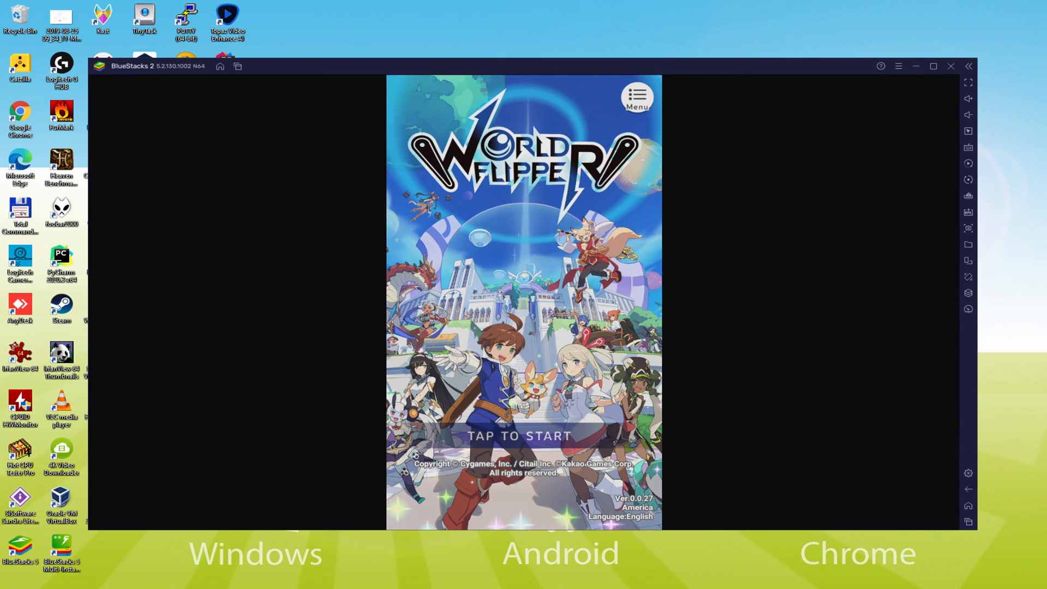
Start World Flipper from TAP TO START and play through the battle
left_click(522, 435)
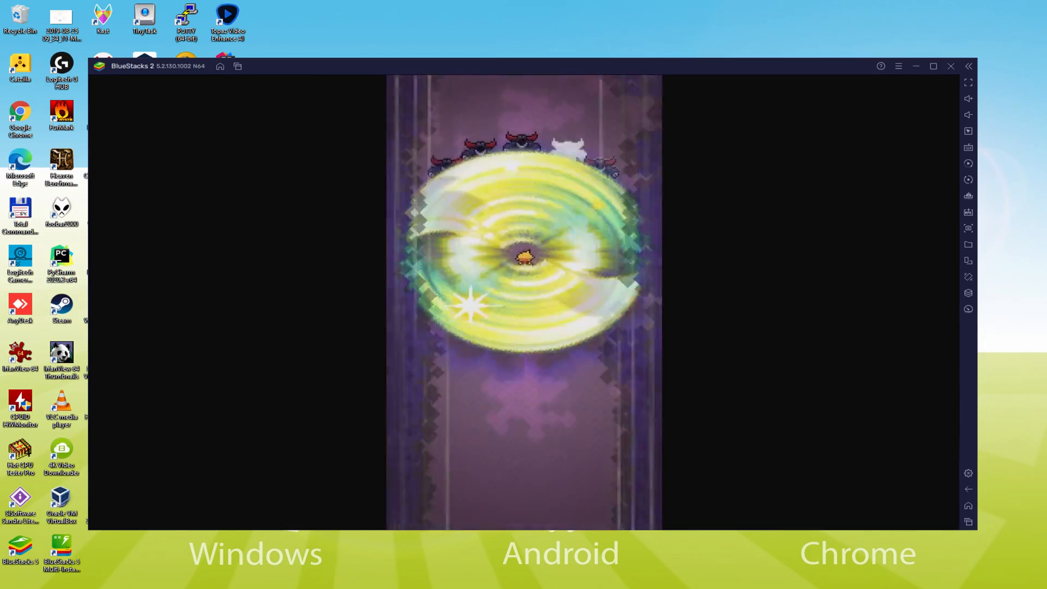
left_click(951, 65)
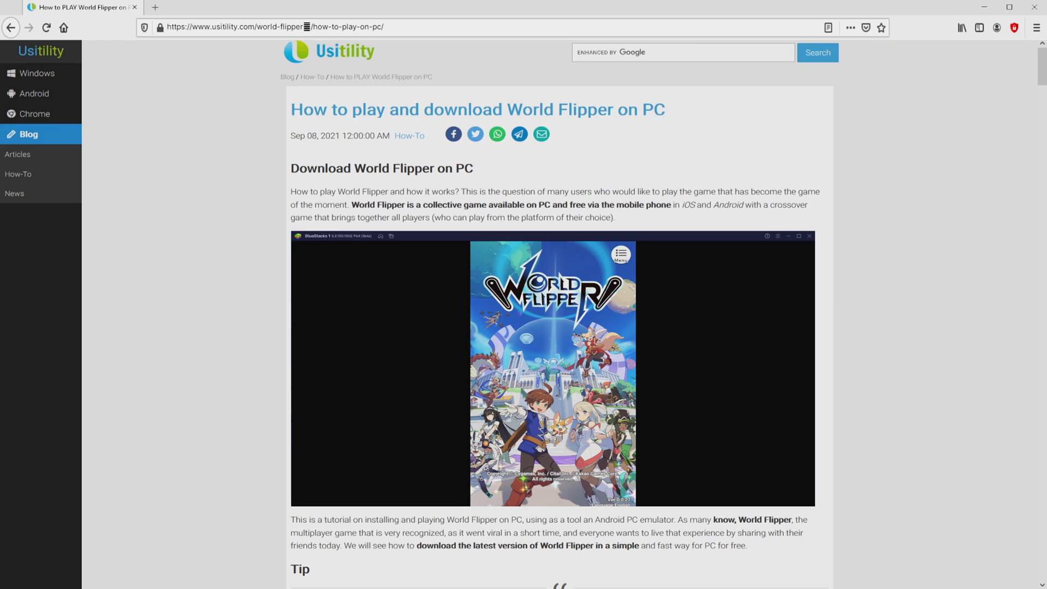
Follow the Usitility guide's green Download on PC button to the BlueStacks page
scroll("down", 3)
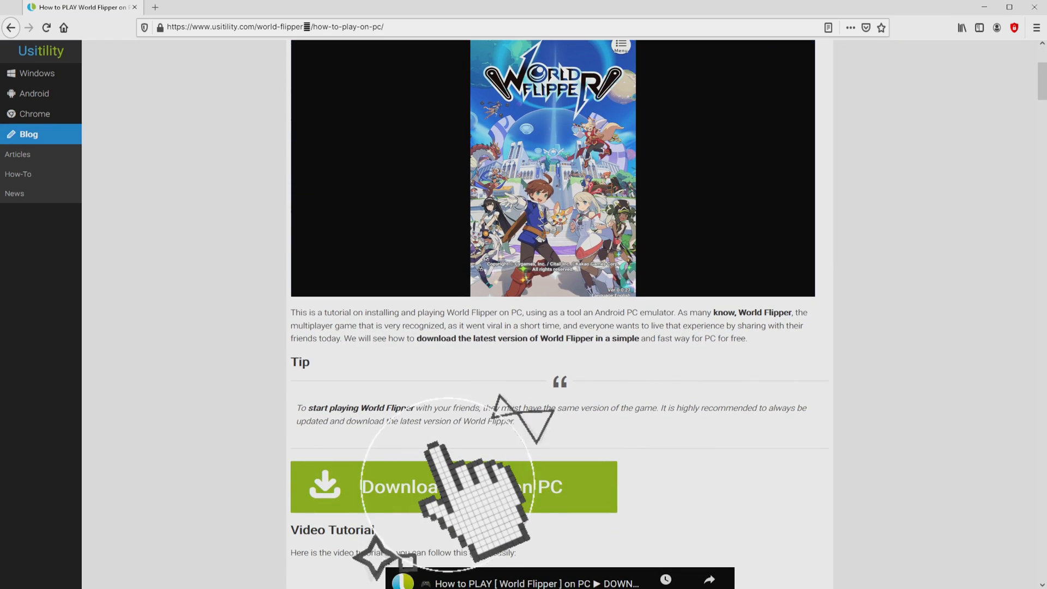
left_click(452, 485)
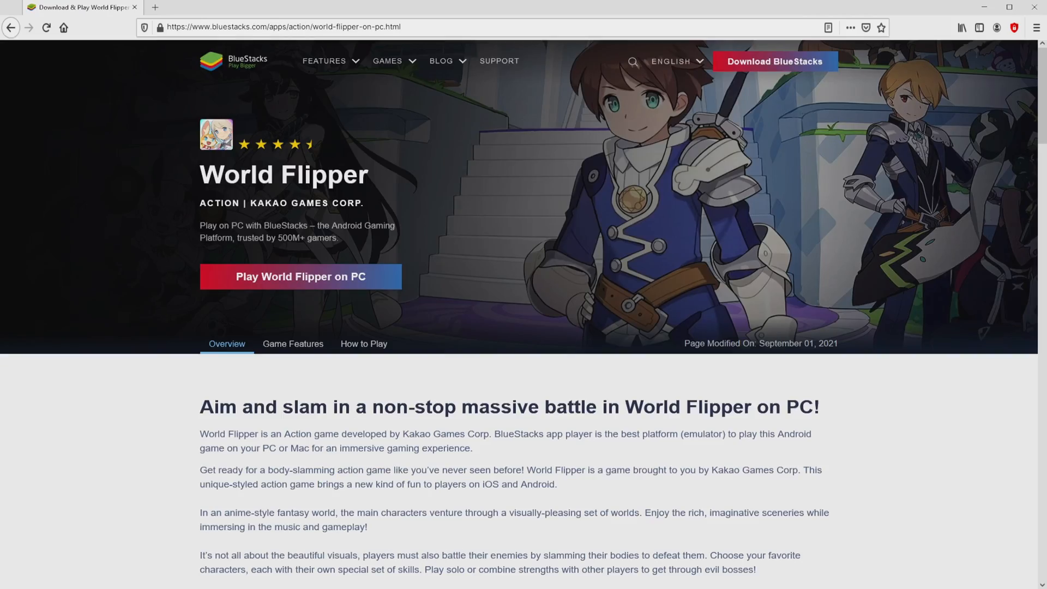
scroll("down", 3)
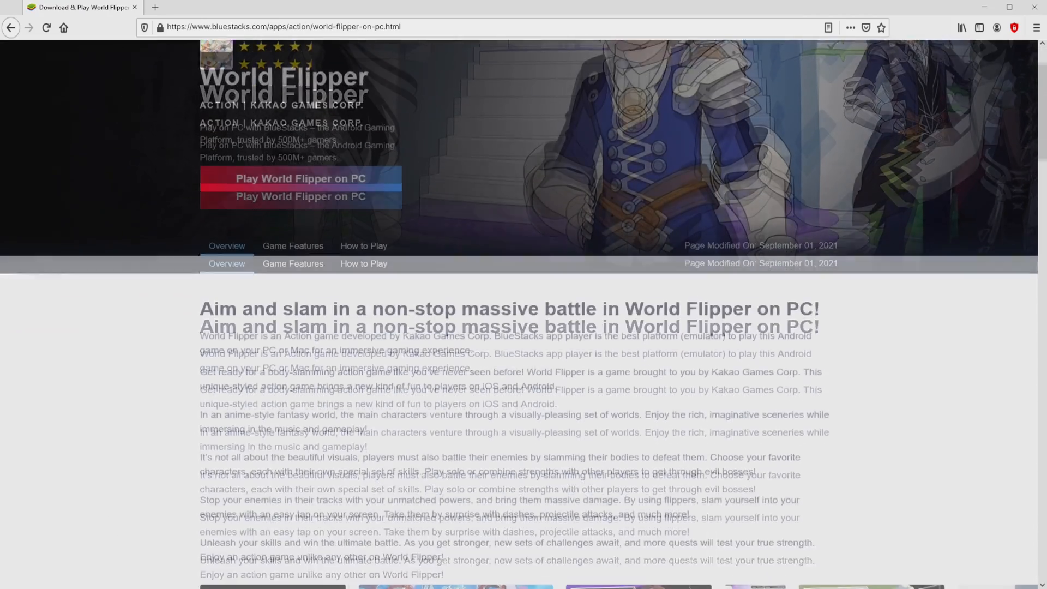
scroll("down", 3)
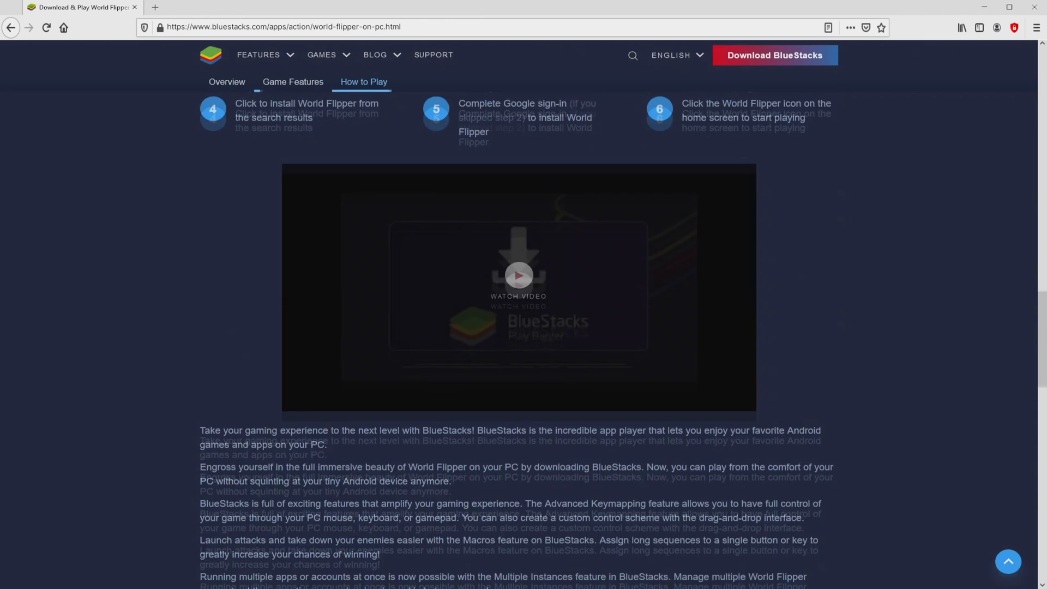
left_click(292, 81)
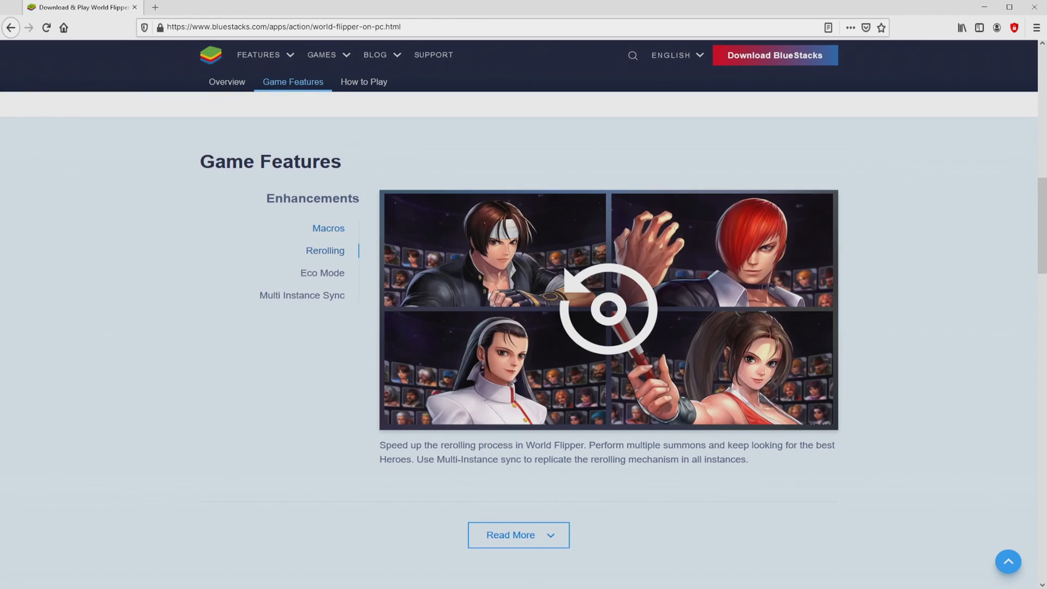
left_click(322, 272)
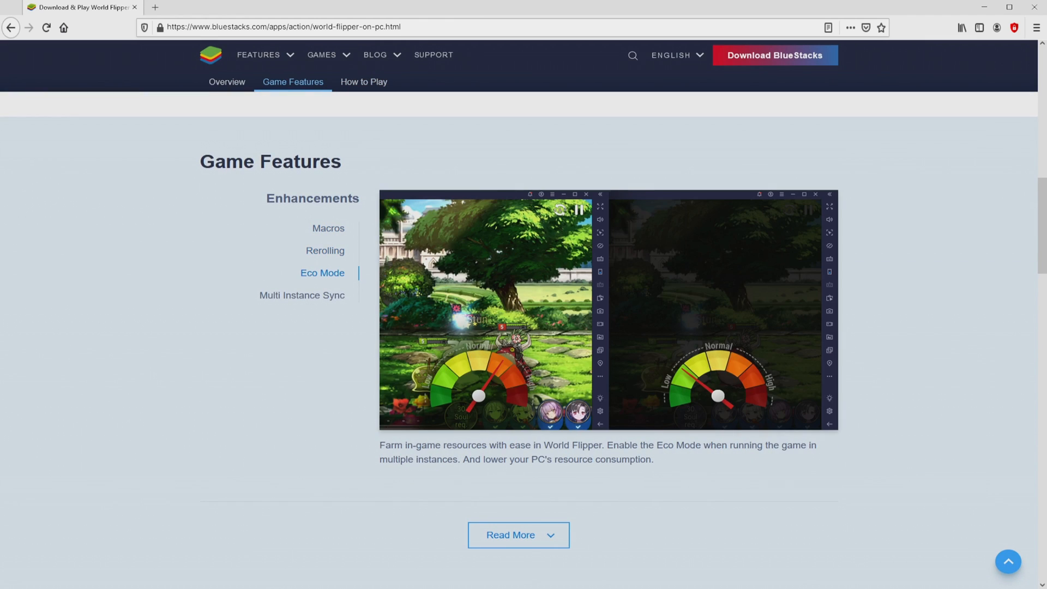
left_click(301, 295)
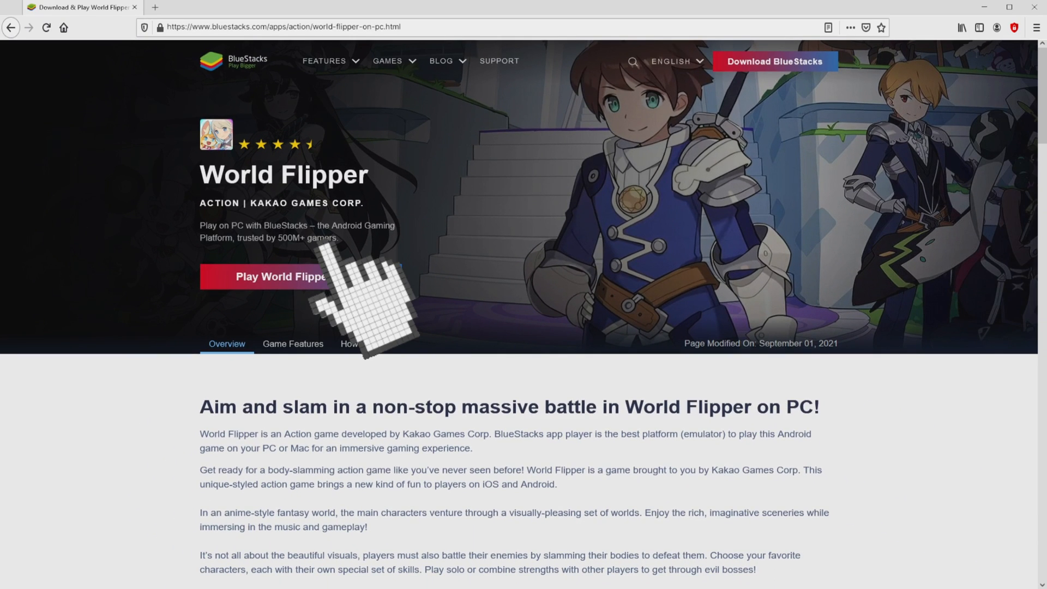
left_click(299, 276)
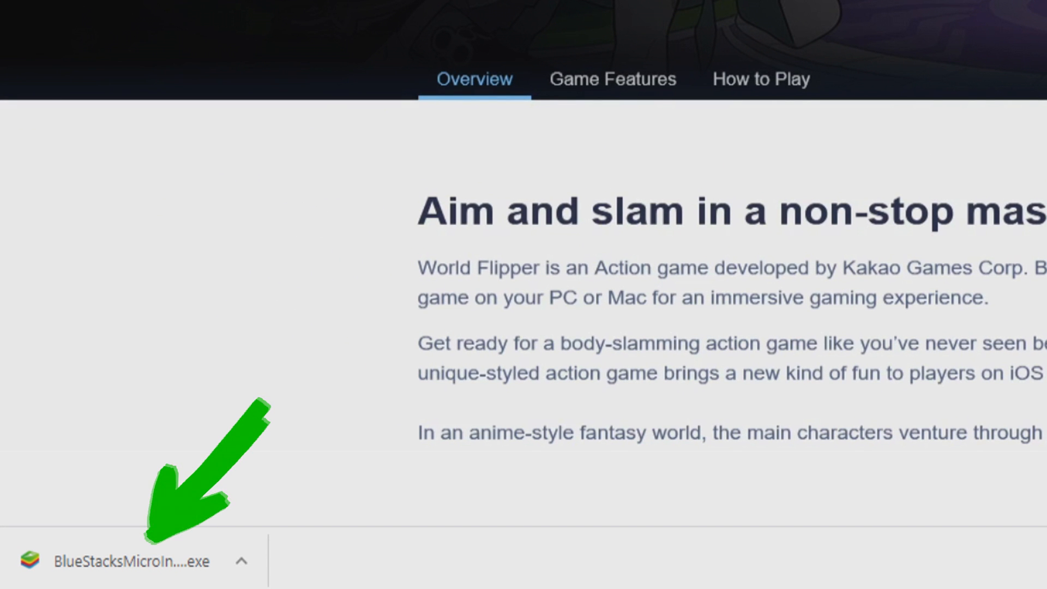
Scroll up the page while the BlueStacksMicroInstaller download finishes
scroll("up", 3)
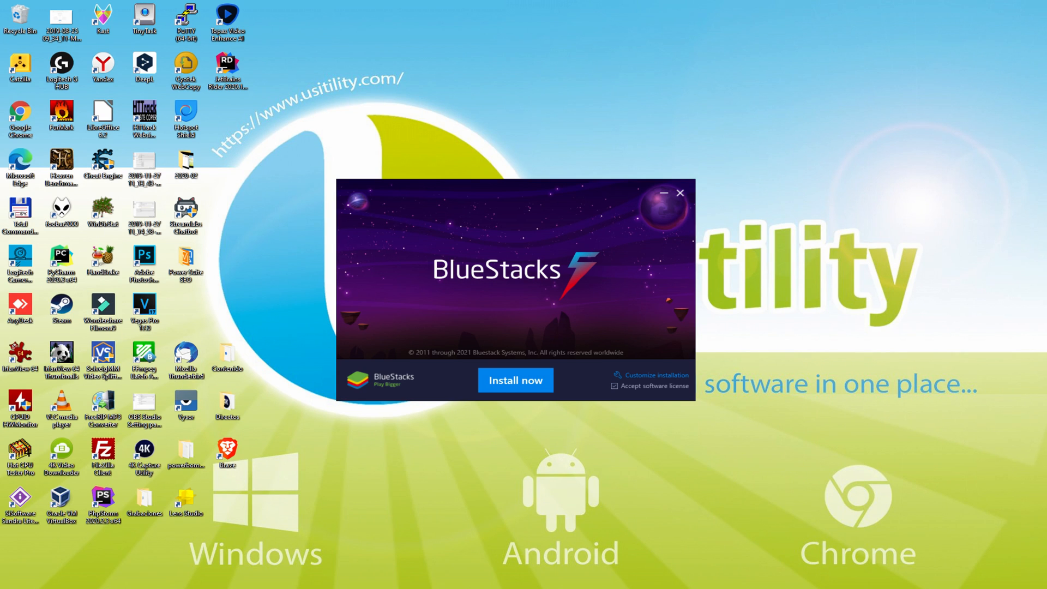
left_click(515, 380)
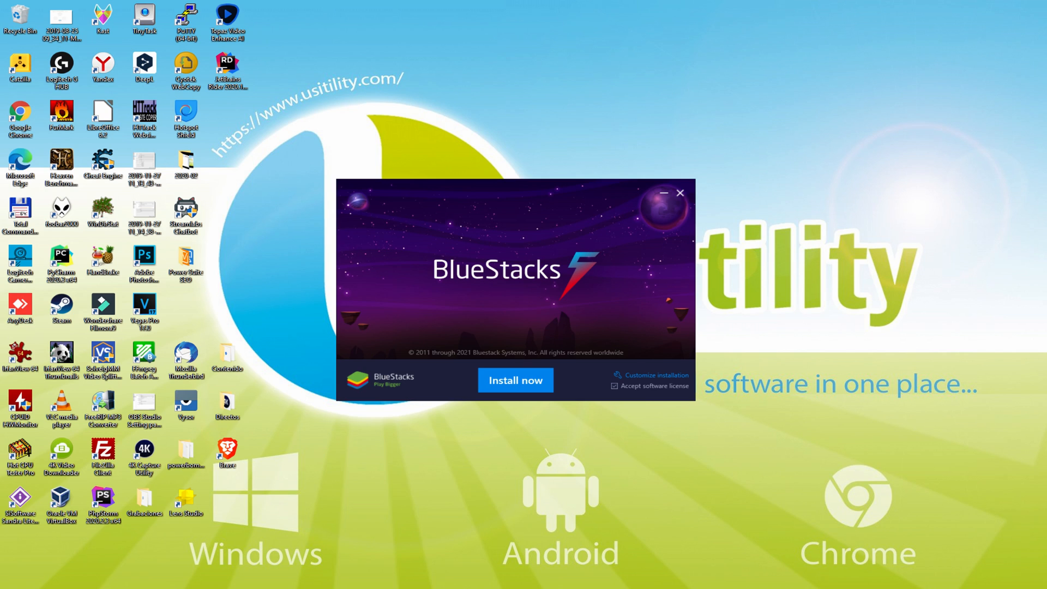
mouse_move(641, 380)
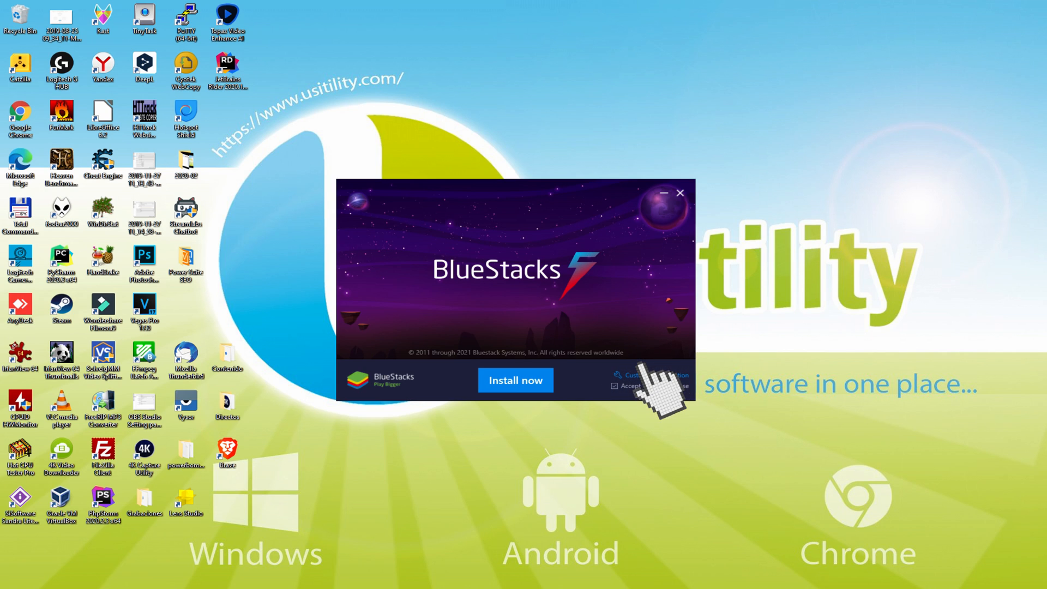
left_click(655, 374)
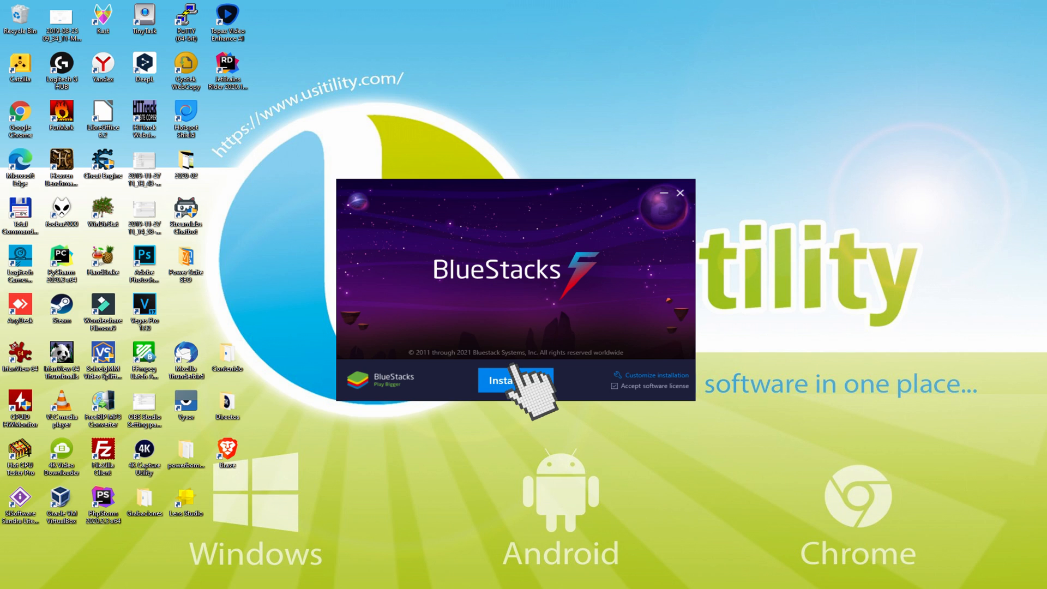
left_click(515, 380)
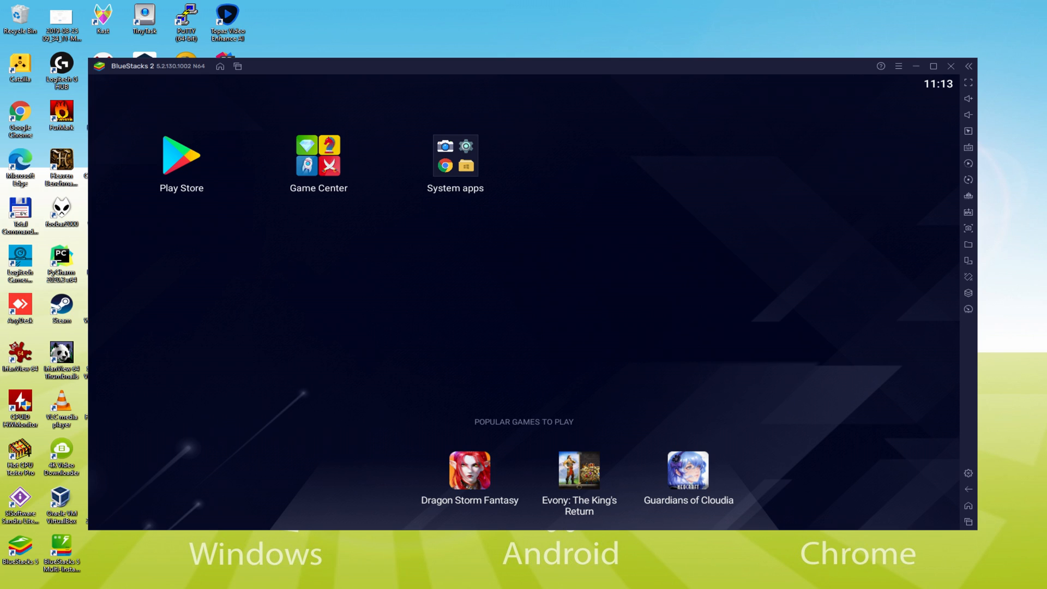
mouse_move(184, 160)
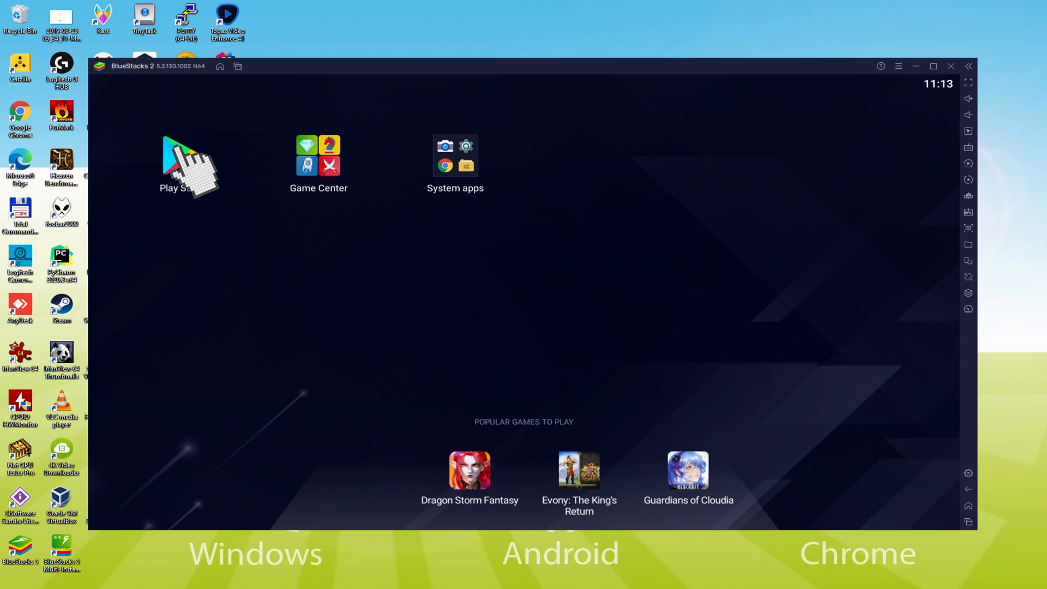
Launch the Play Store icon on the BlueStacks home screen
left_click(188, 154)
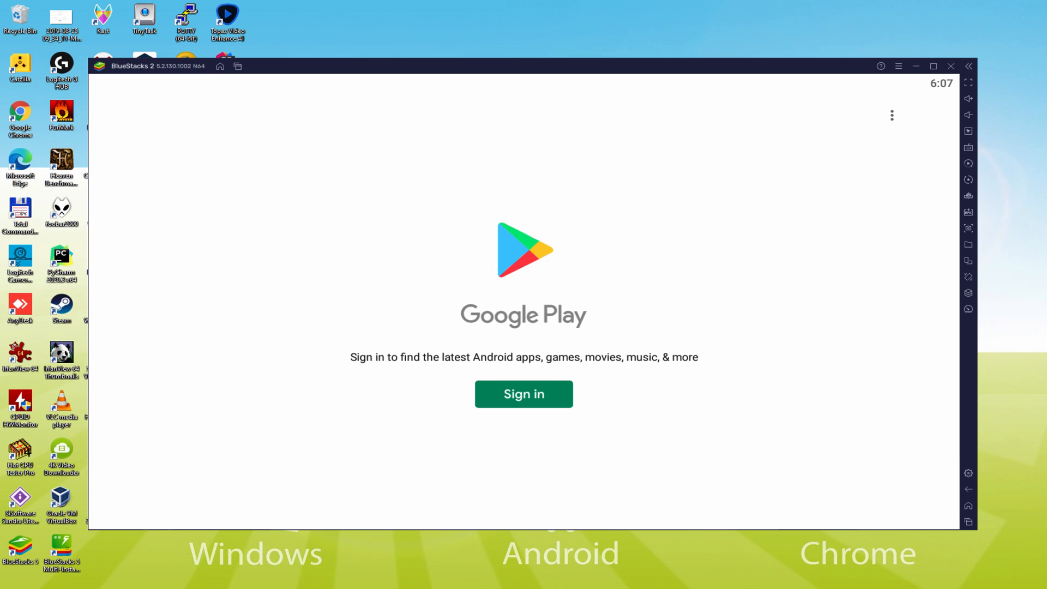
Hit the Play Store's green Sign in button to reach Google sign-in
left_click(523, 393)
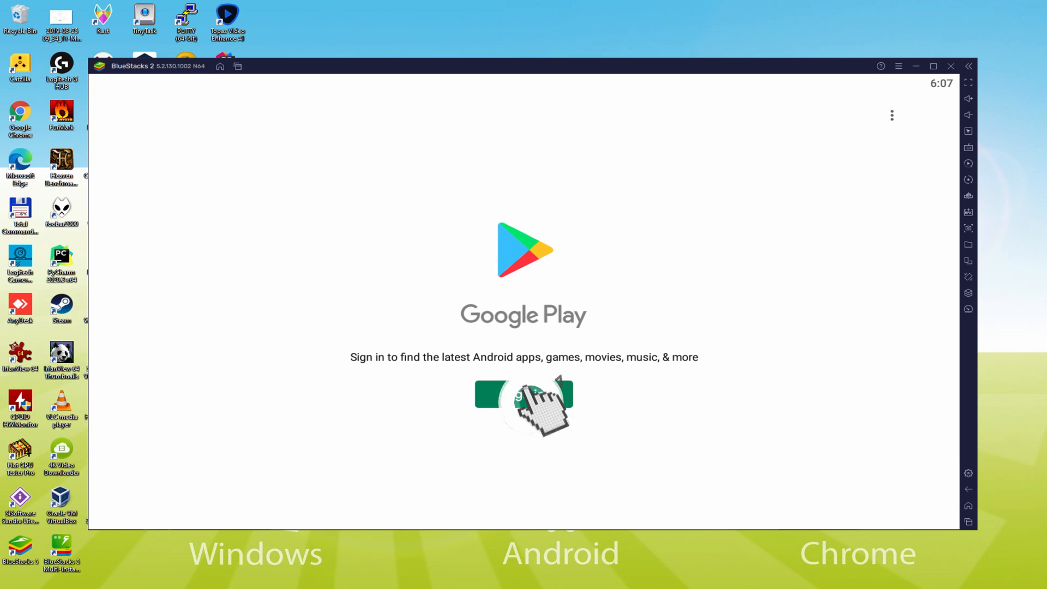
left_click(523, 393)
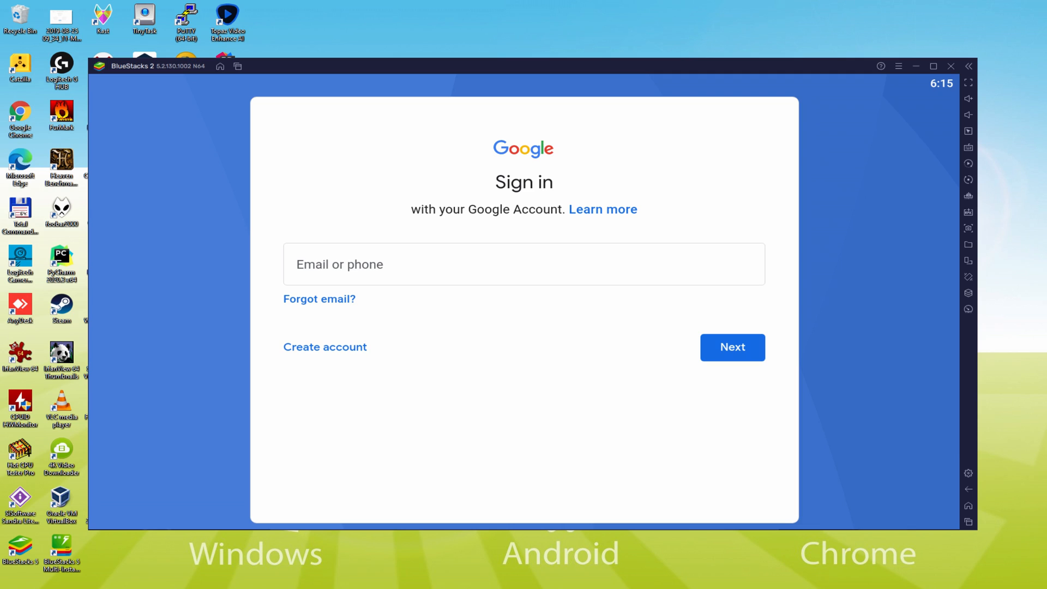
Enter the Google account, agree to terms, disable Drive backup, and accept services
left_click(733, 347)
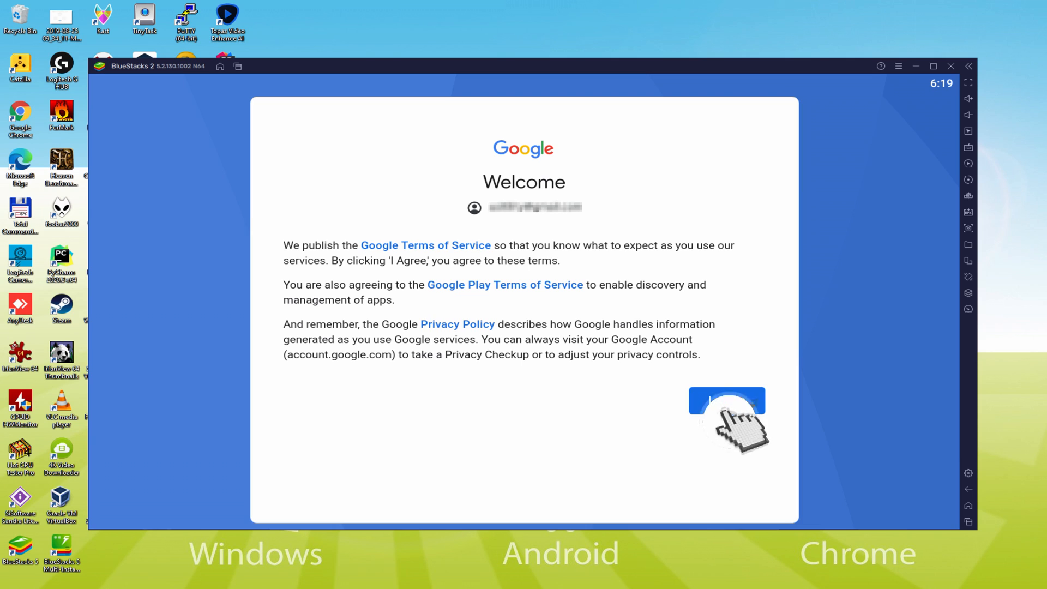
left_click(726, 401)
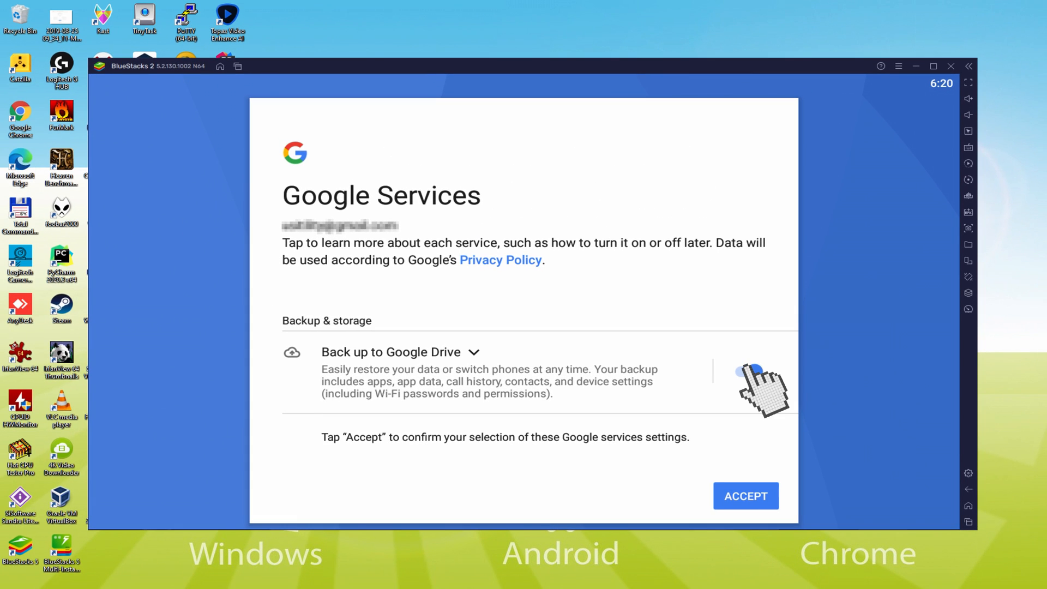
left_click(743, 372)
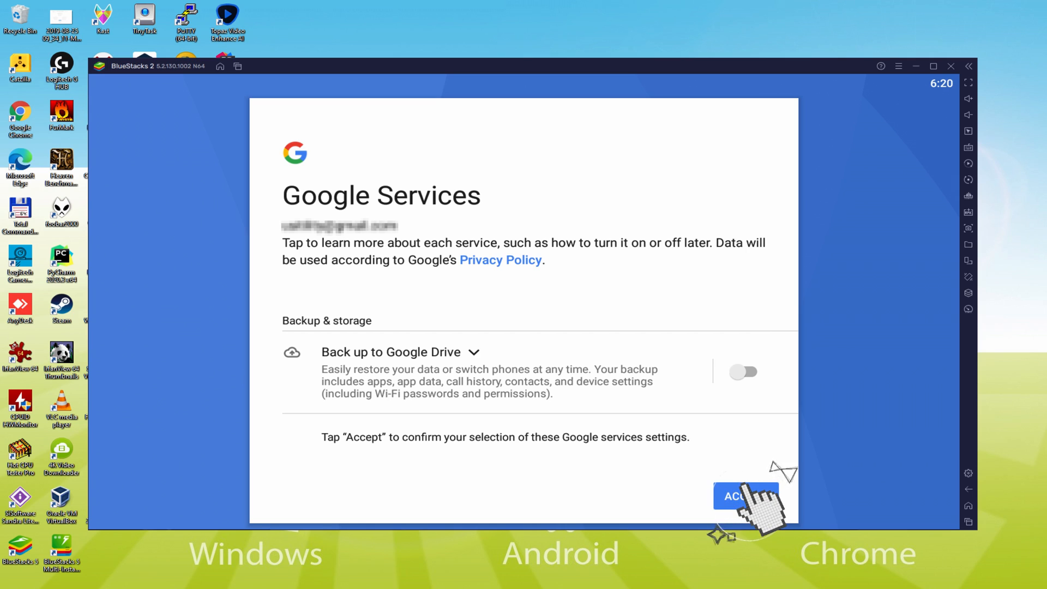
left_click(746, 496)
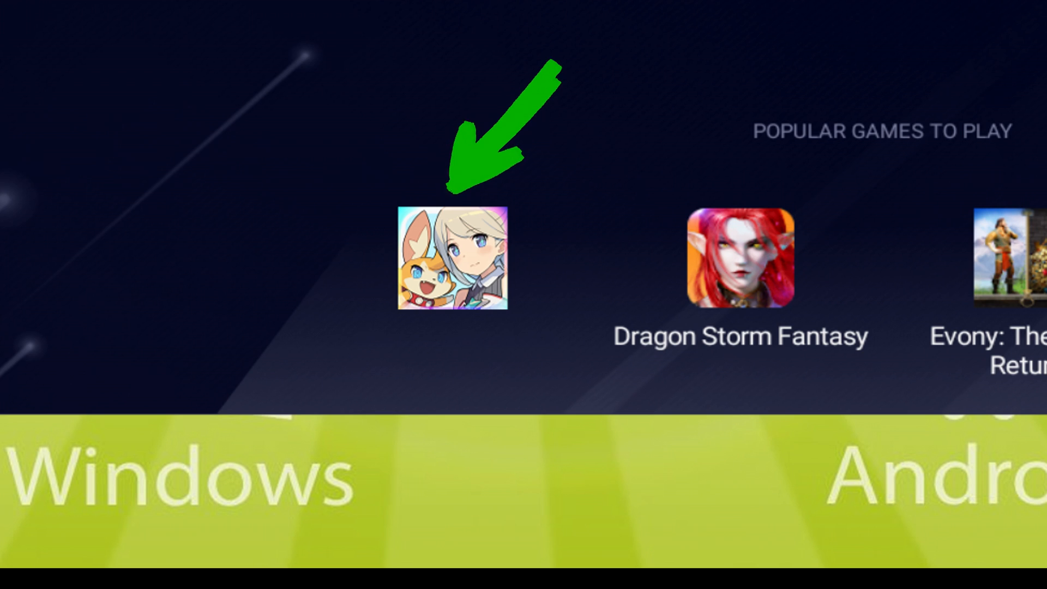
Install World Flipper from its Popular Games Play Store page
left_click(451, 257)
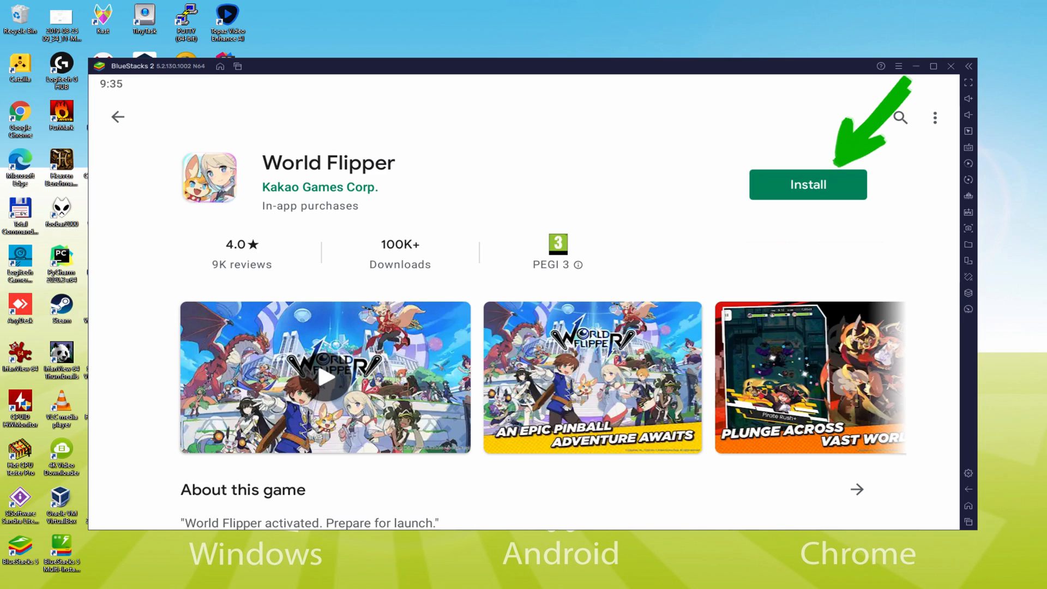
left_click(808, 184)
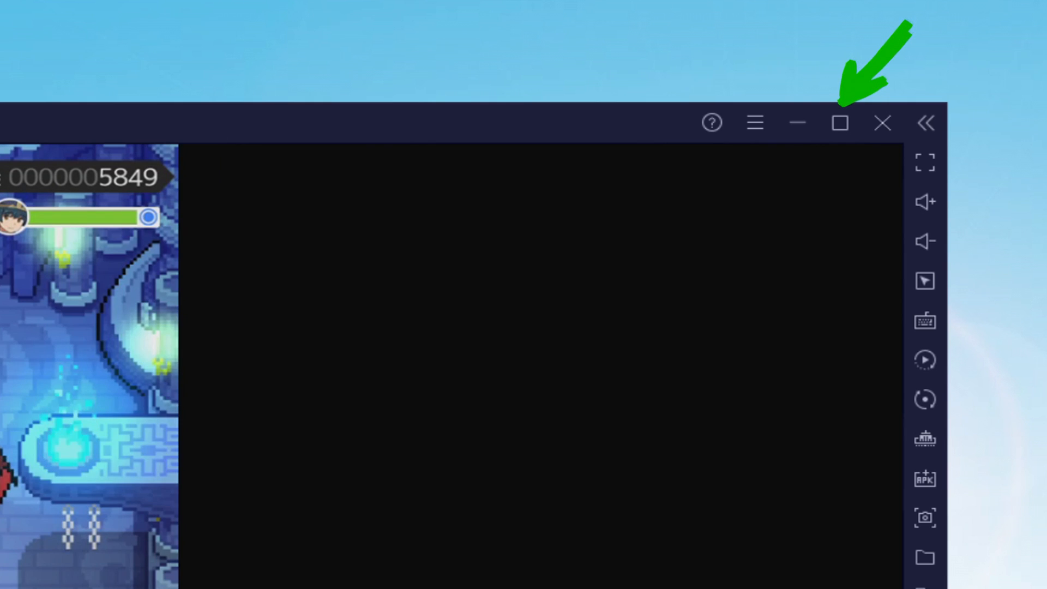
left_click(839, 122)
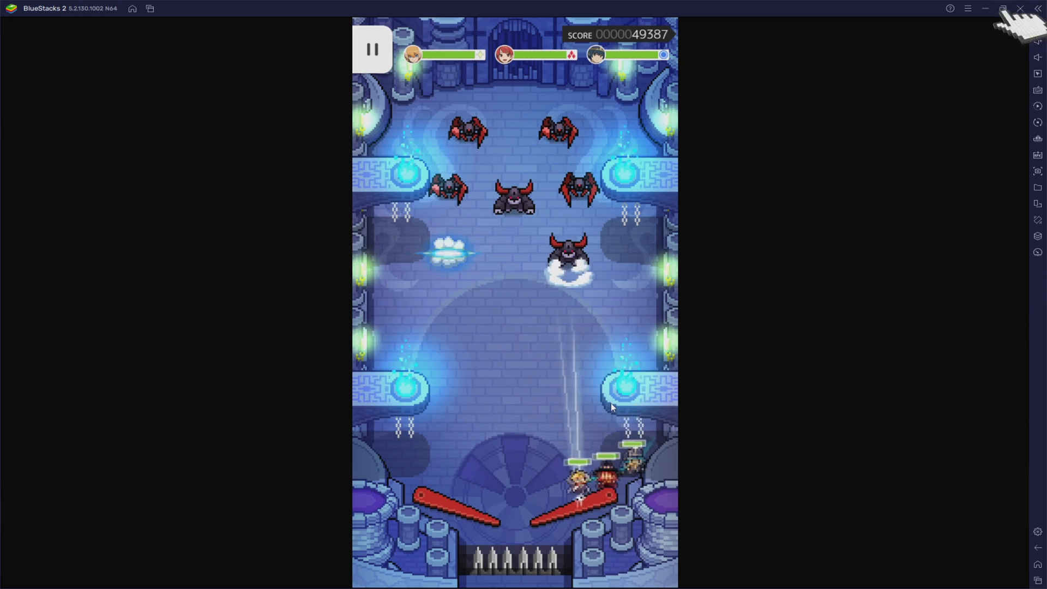
left_click(1002, 9)
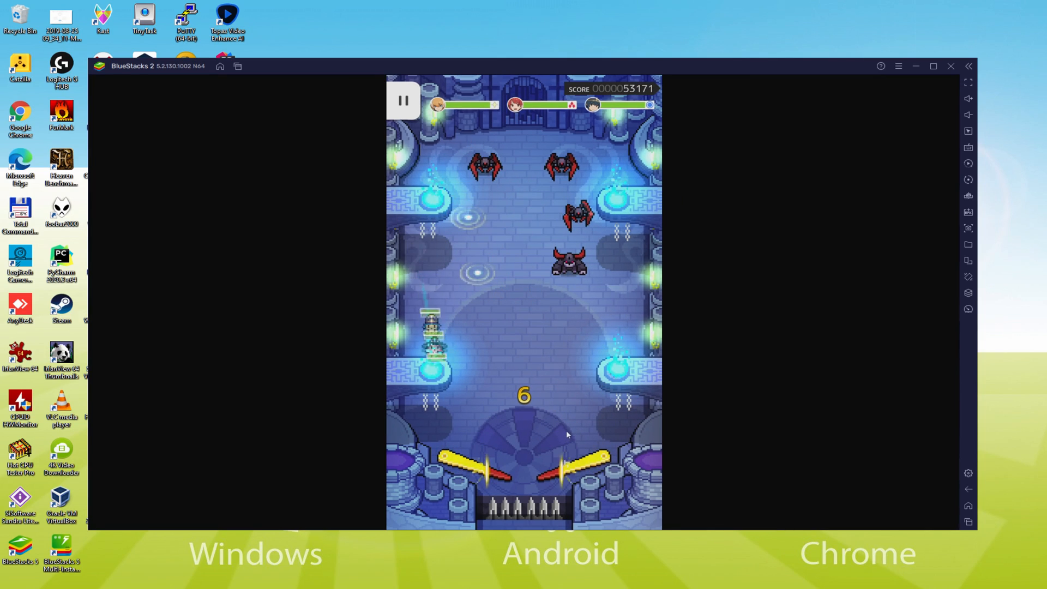
left_click(967, 82)
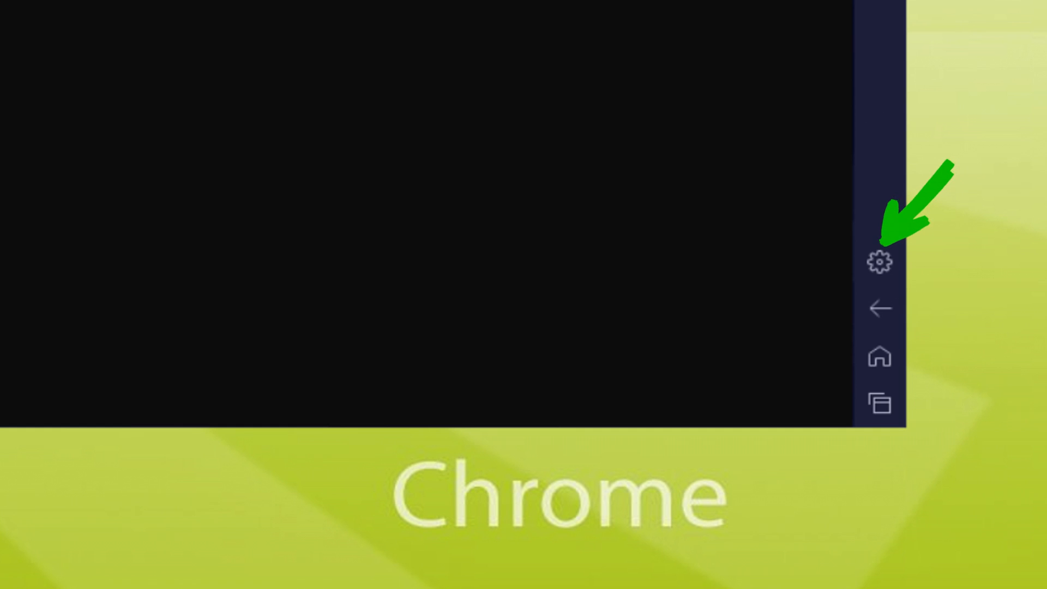
left_click(880, 261)
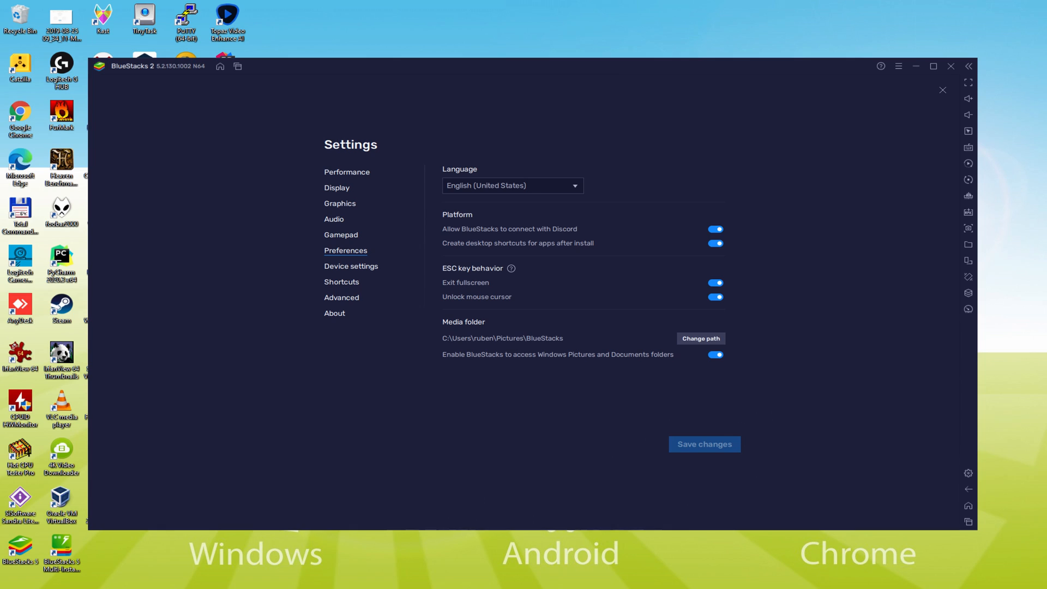
left_click(942, 89)
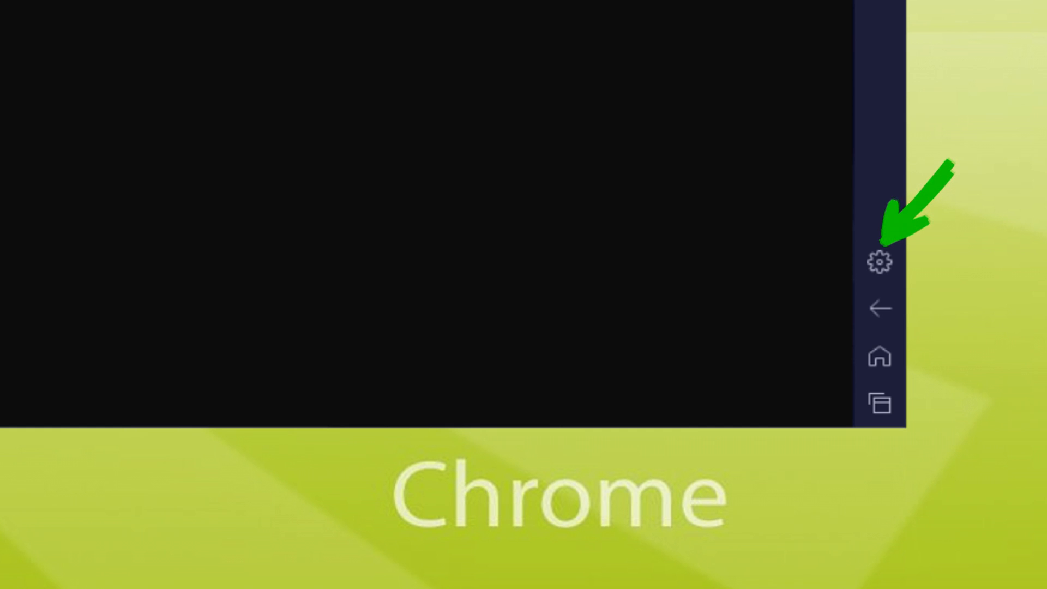
Review BlueStacks Device settings, close Settings, and advance World Flipper's story dialogue
left_click(880, 261)
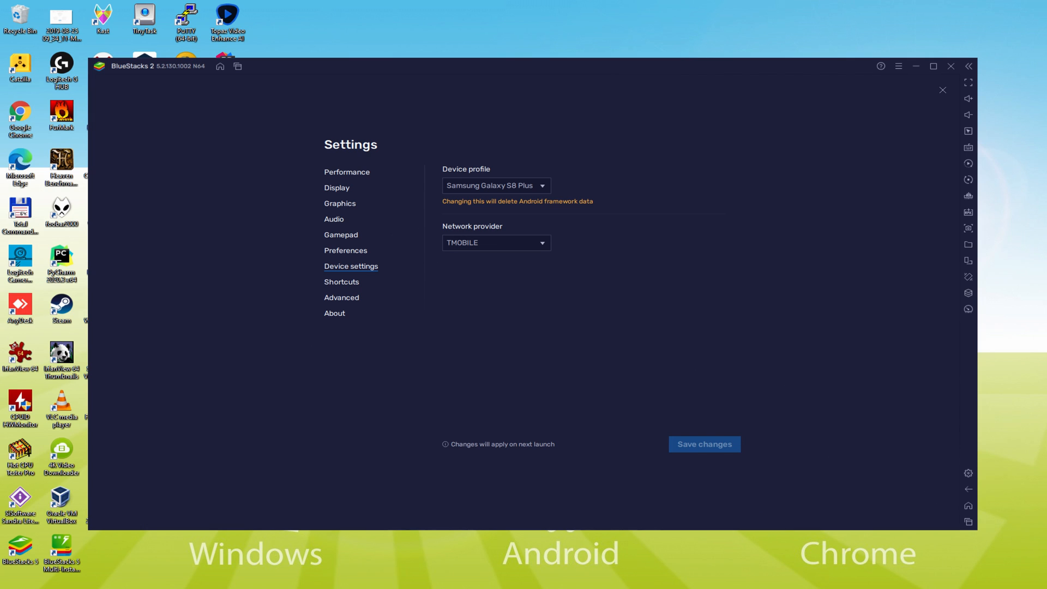
left_click(942, 90)
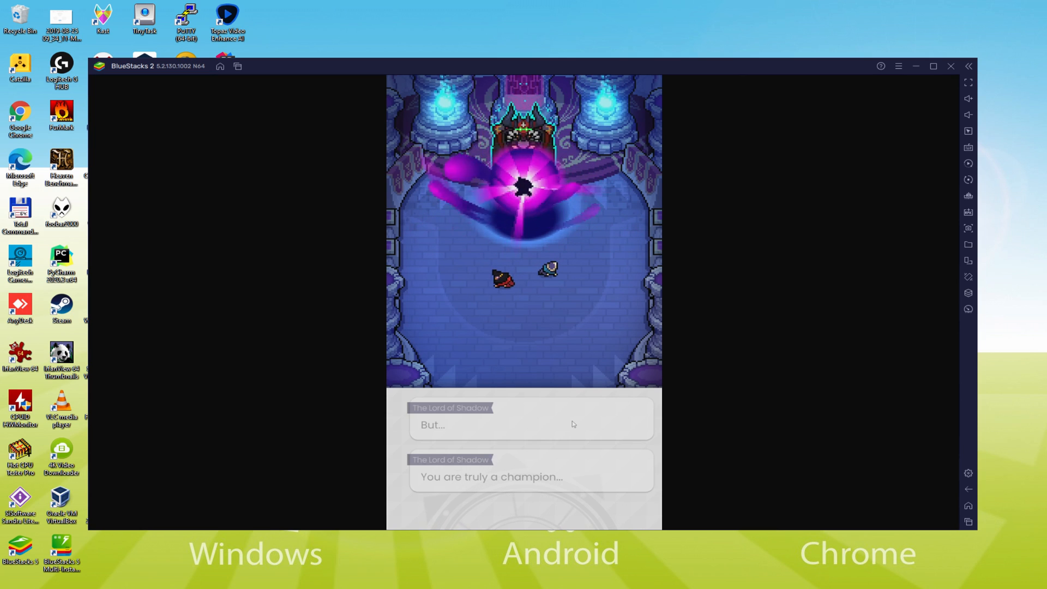
left_click(523, 425)
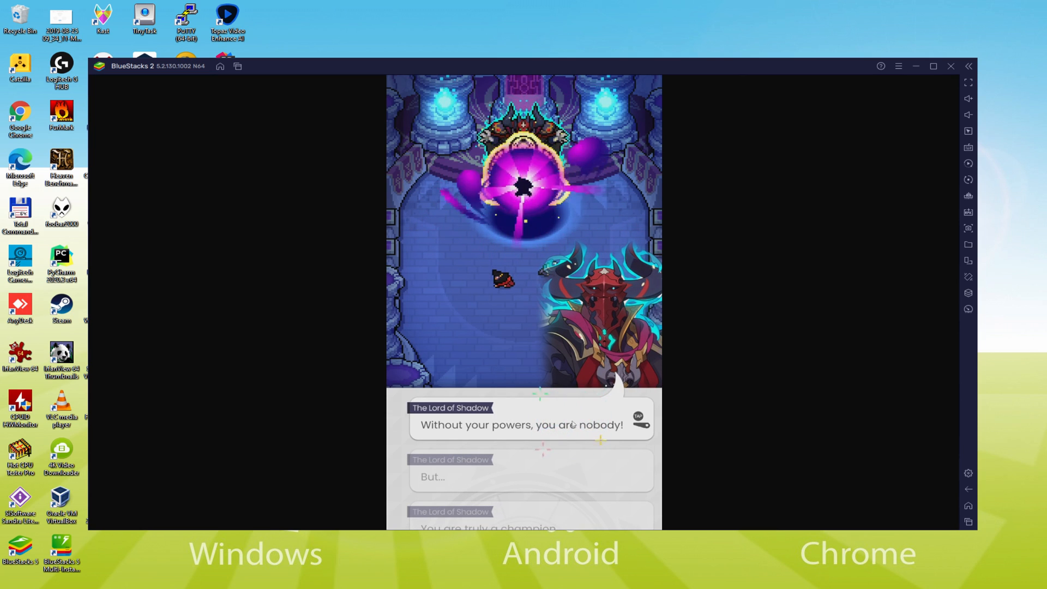